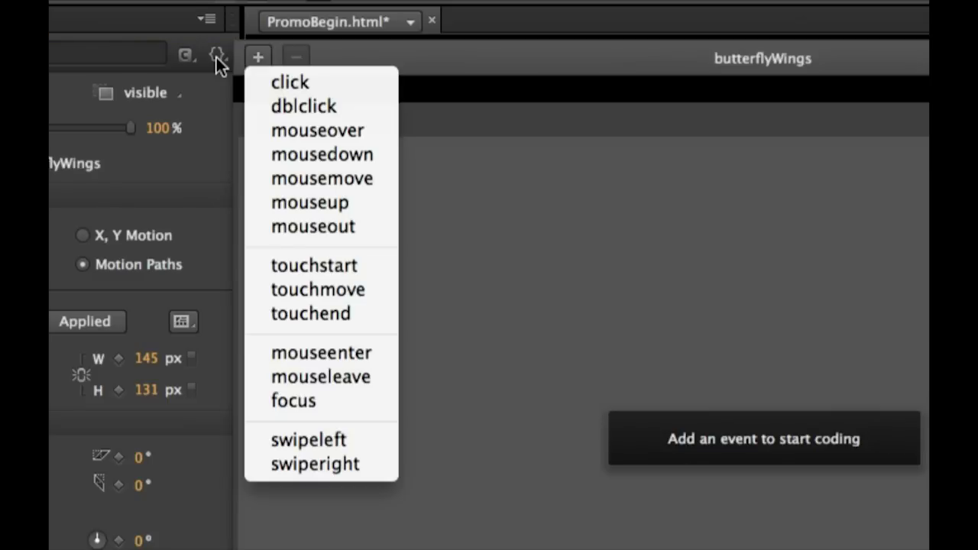
pyautogui.moveTo(340, 342)
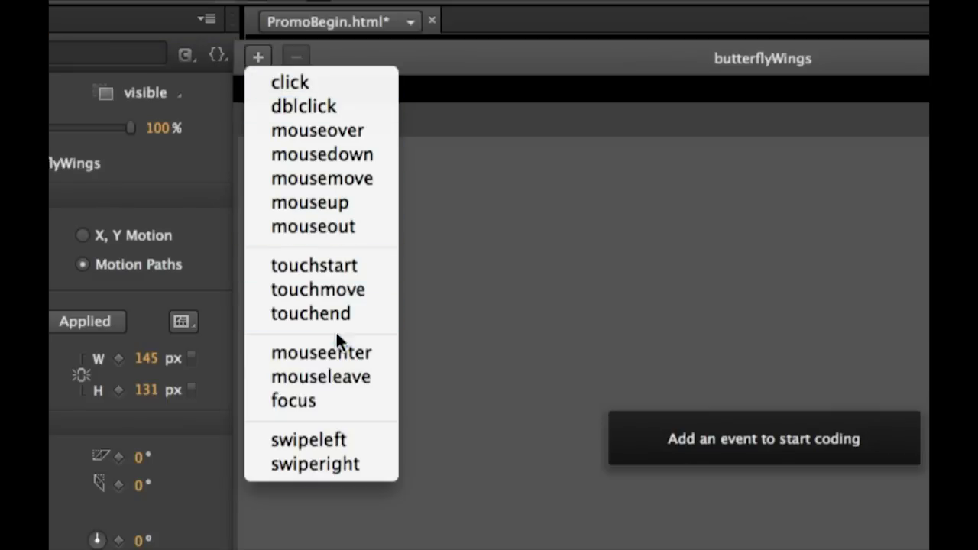
pyautogui.moveTo(321, 352)
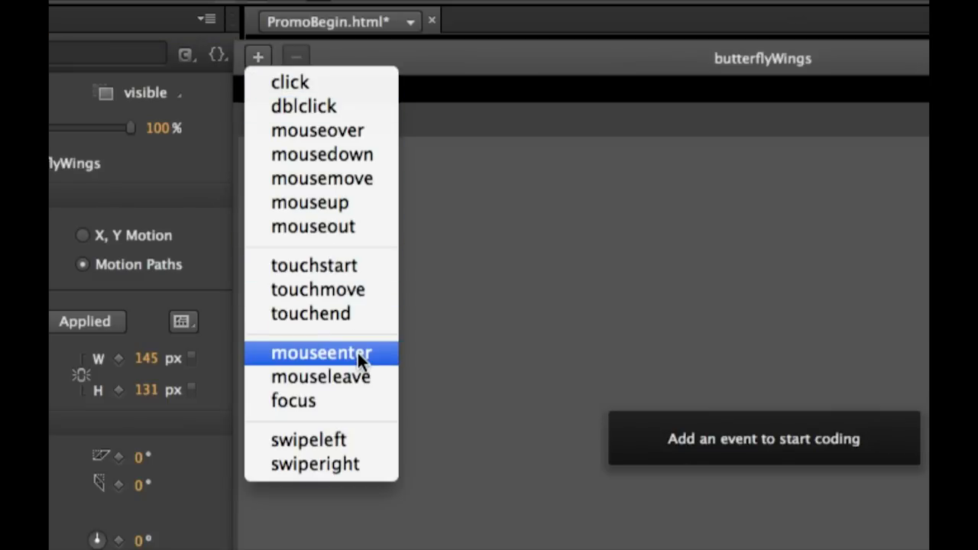
pyautogui.moveTo(355, 360)
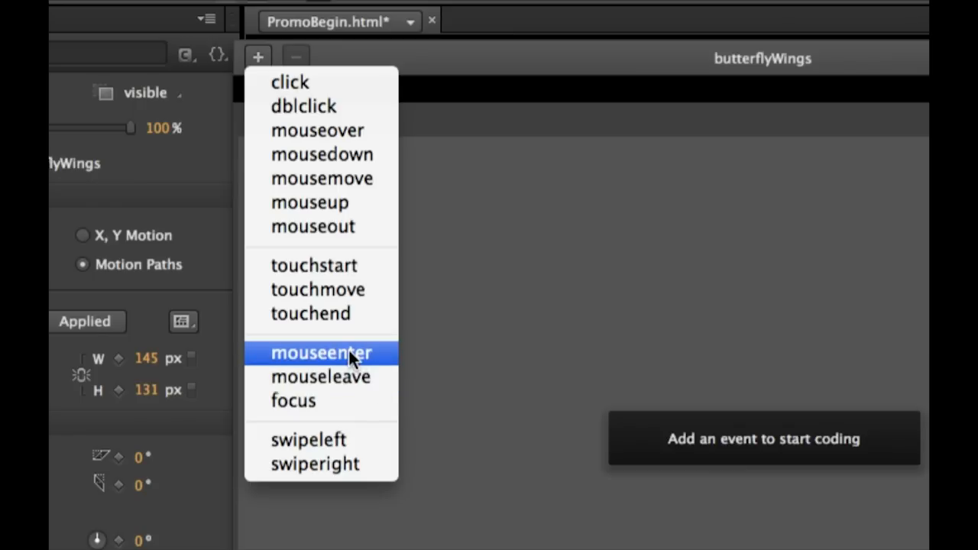
# - Add a mouseenter event handler to the butterflyWings symbol from the event list
pyautogui.click(321, 352)
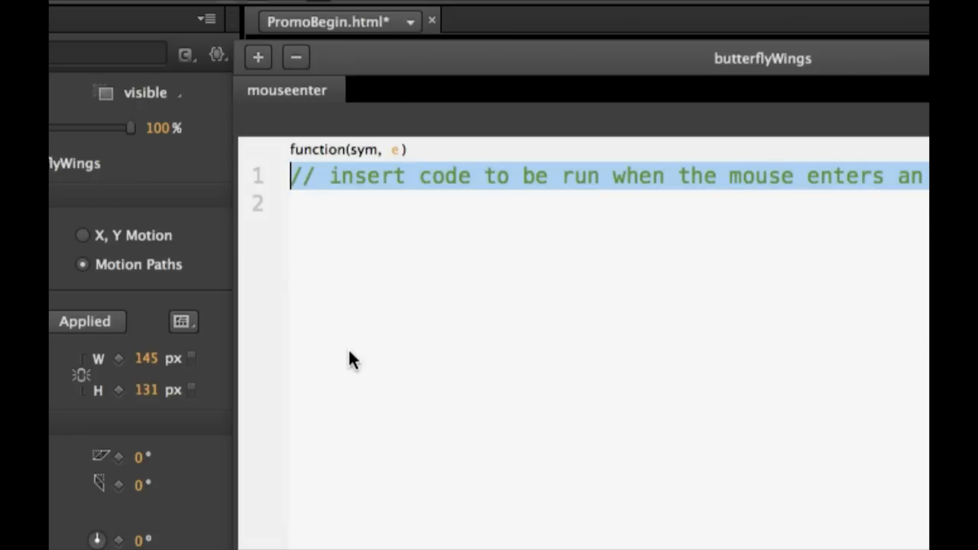
pyautogui.moveTo(558, 199)
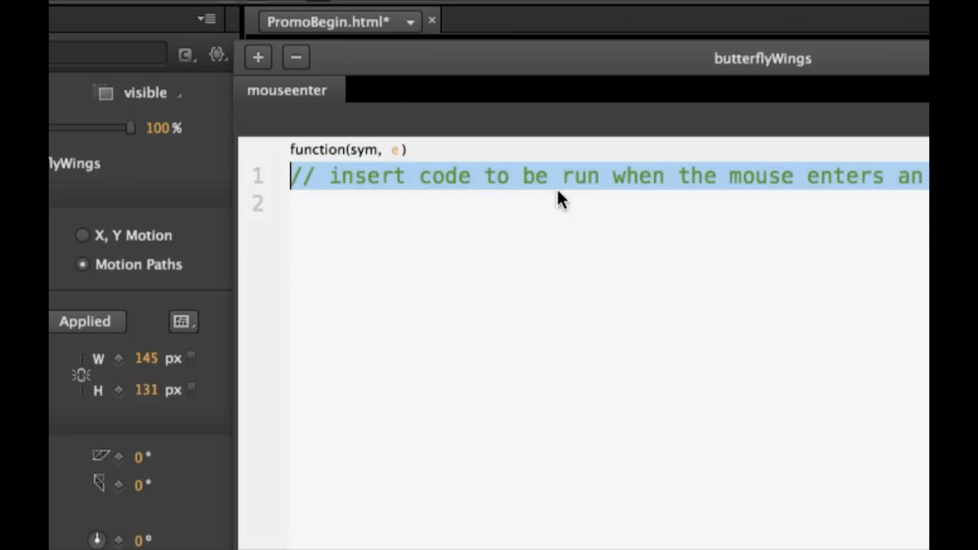
# - Replace the placeholder comment in the mouseenter handler with the text '!!!!!!'
pyautogui.write('!!!!!!')
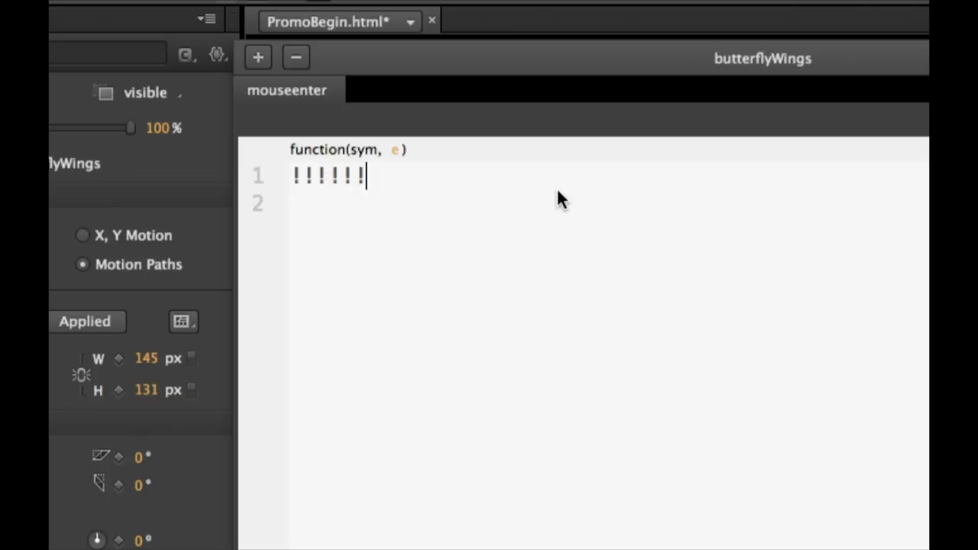